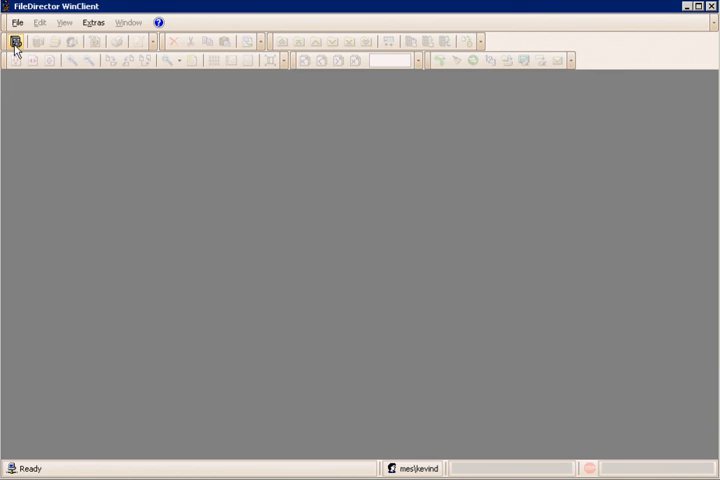
# Step: Show the Open cabinet dialog listing the three demo cabinets
pyautogui.click(14, 40)
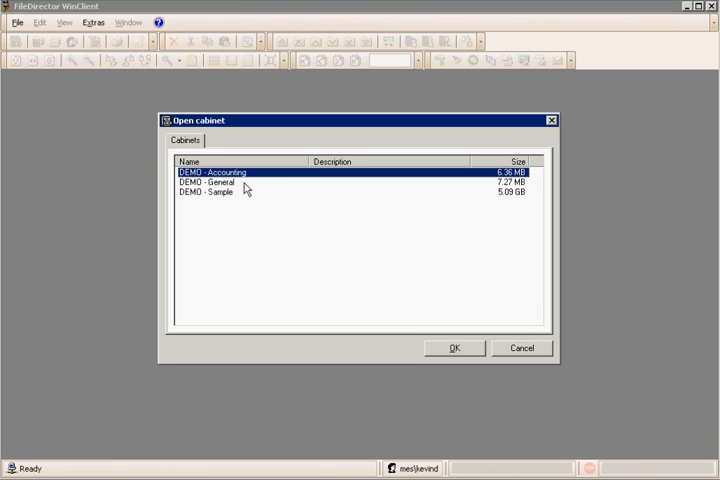
pyautogui.moveTo(252, 184)
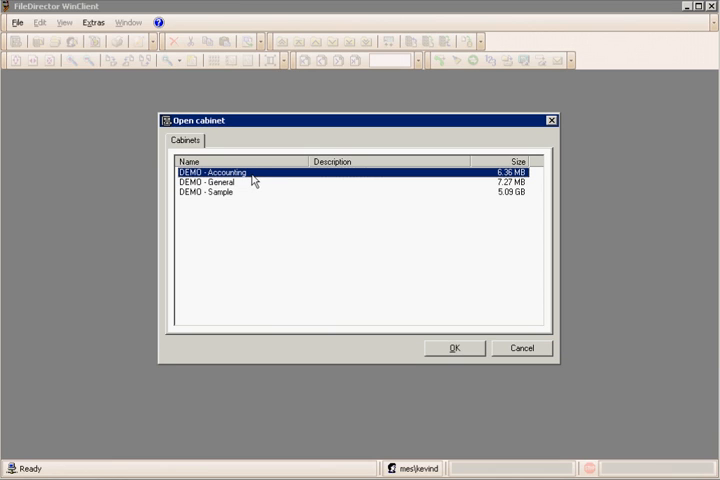
# Step: Open the DEMO - Accounting cabinet and set the search document type to Quotes
pyautogui.click(452, 348)
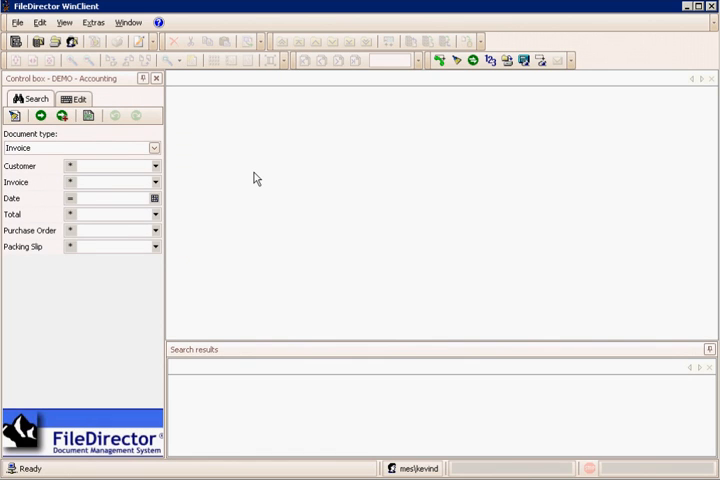
pyautogui.moveTo(220, 172)
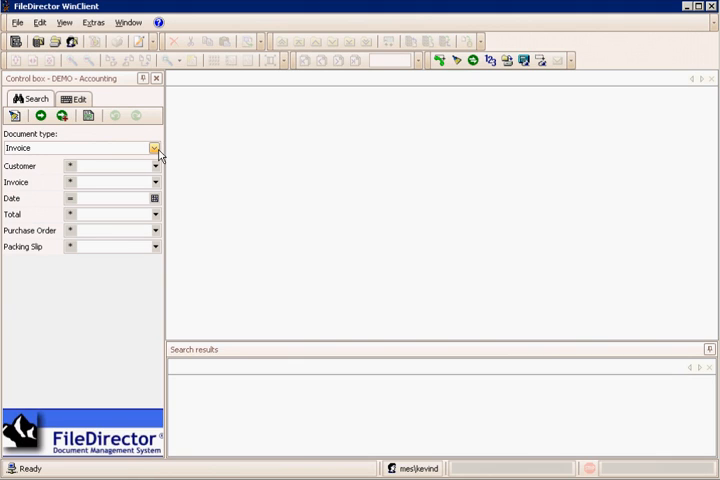
pyautogui.click(154, 148)
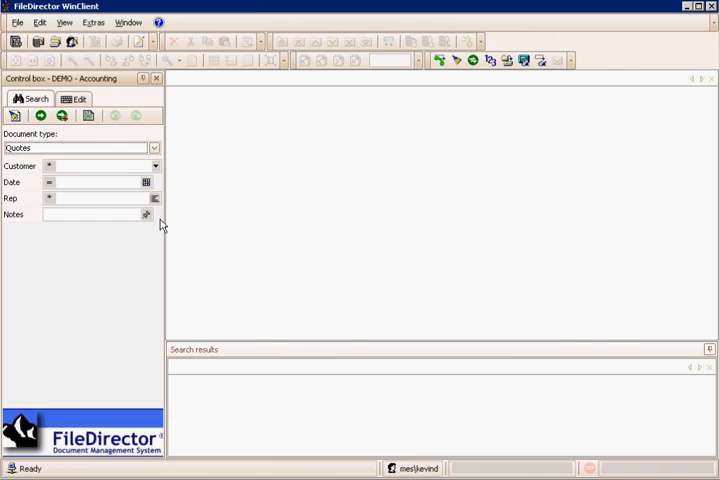
pyautogui.moveTo(136, 176)
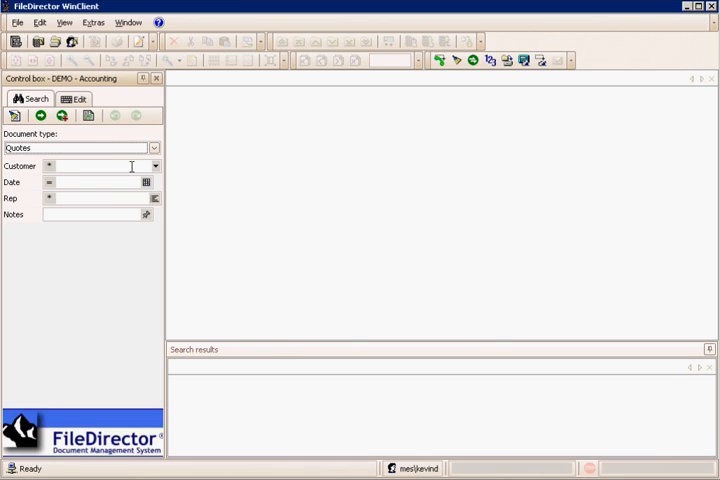
# Step: Enter customer Abc Company, today's date (6/29/2010) and rep Sally Smith as search criteria
pyautogui.click(96, 166)
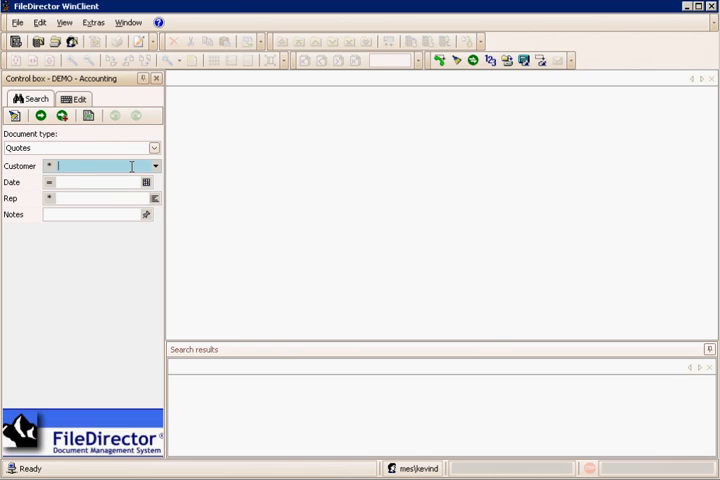
pyautogui.write('Abc Company')
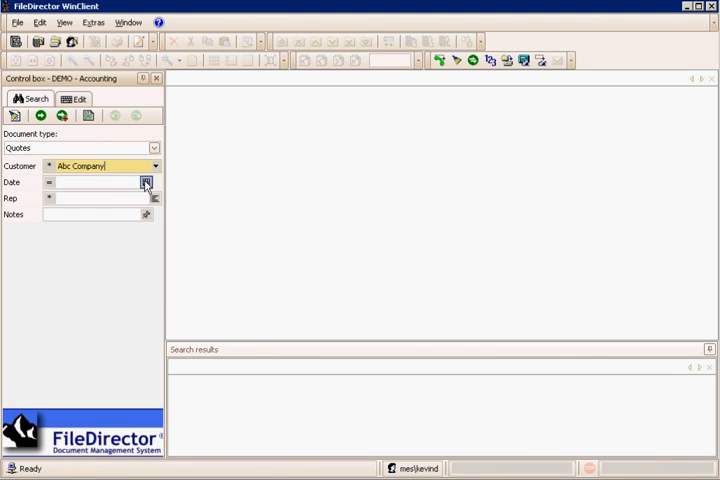
pyautogui.click(144, 182)
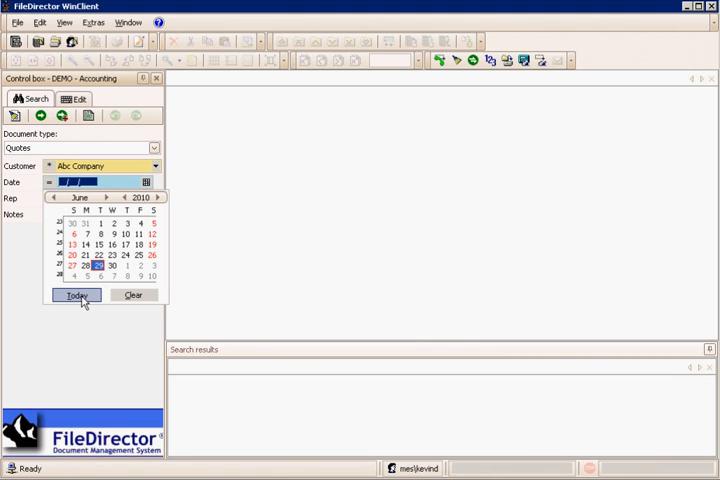
pyautogui.click(76, 296)
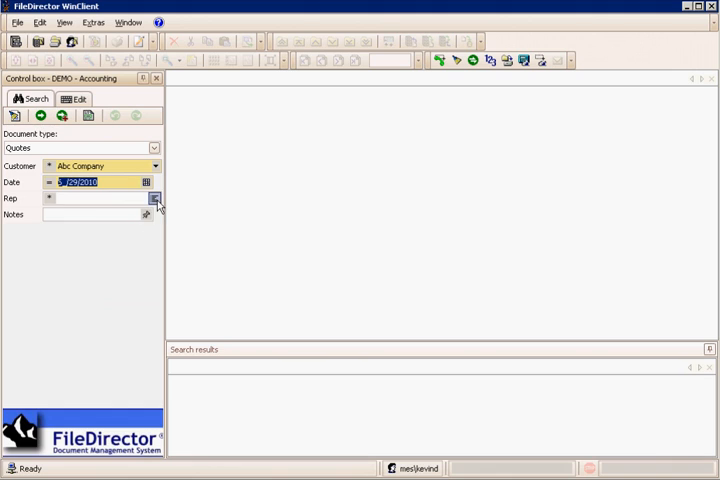
pyautogui.click(156, 198)
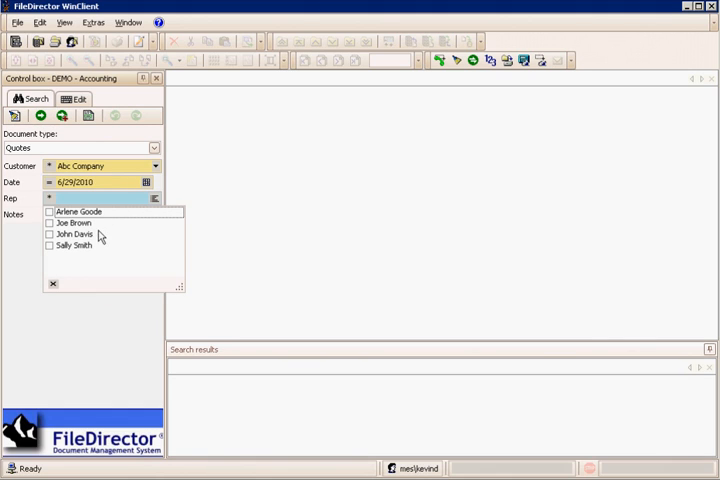
pyautogui.click(48, 244)
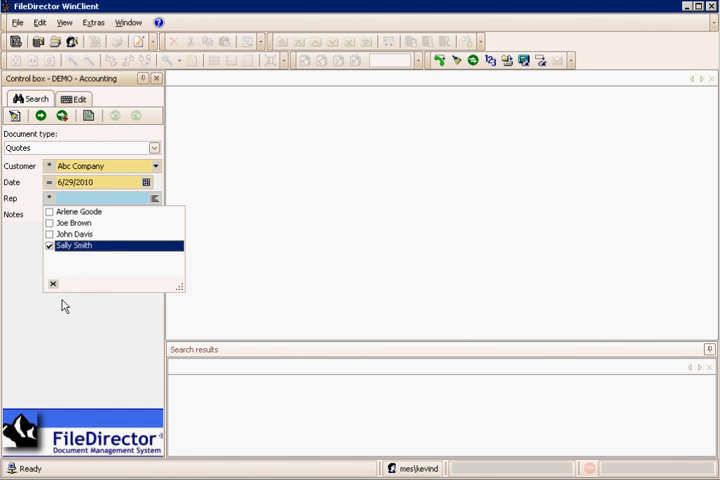
pyautogui.click(76, 244)
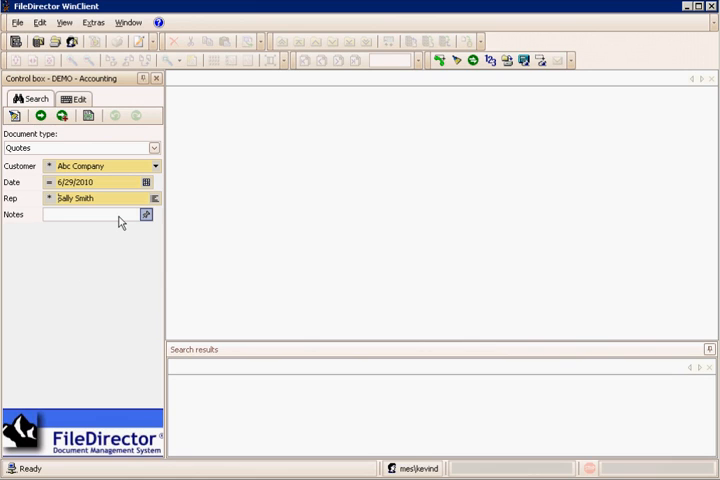
# Step: Set the Notes search criterion to 'FileDirector DMS'
pyautogui.click(144, 214)
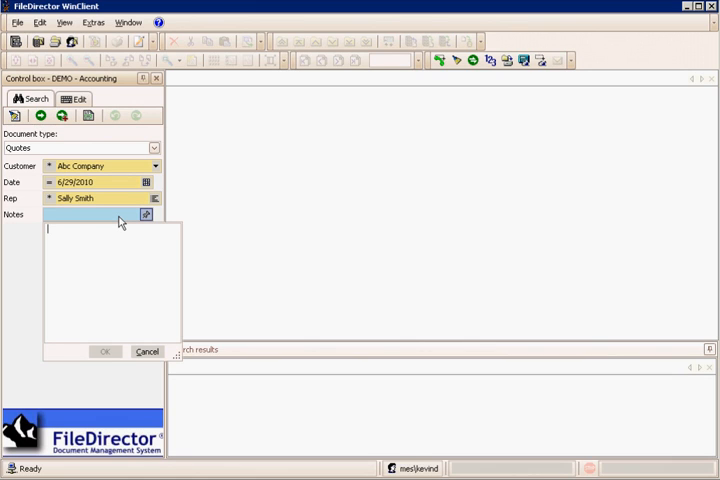
pyautogui.write('FileDirector DMS')
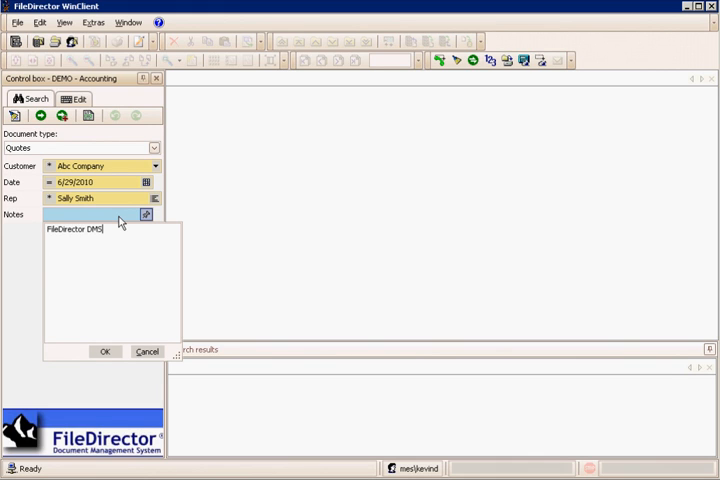
pyautogui.click(104, 352)
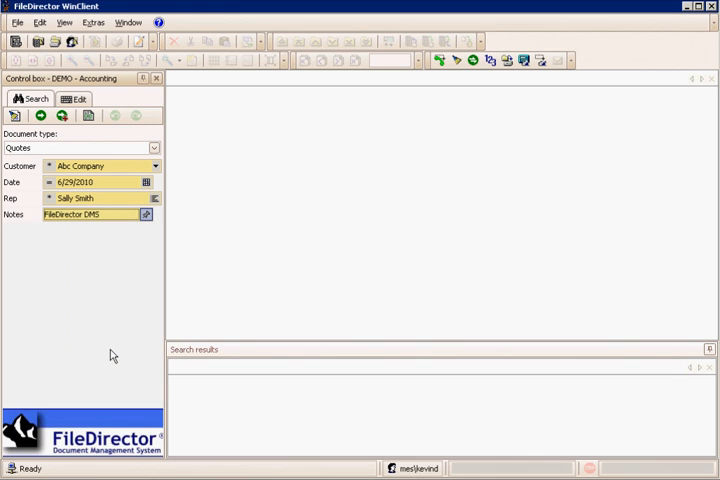